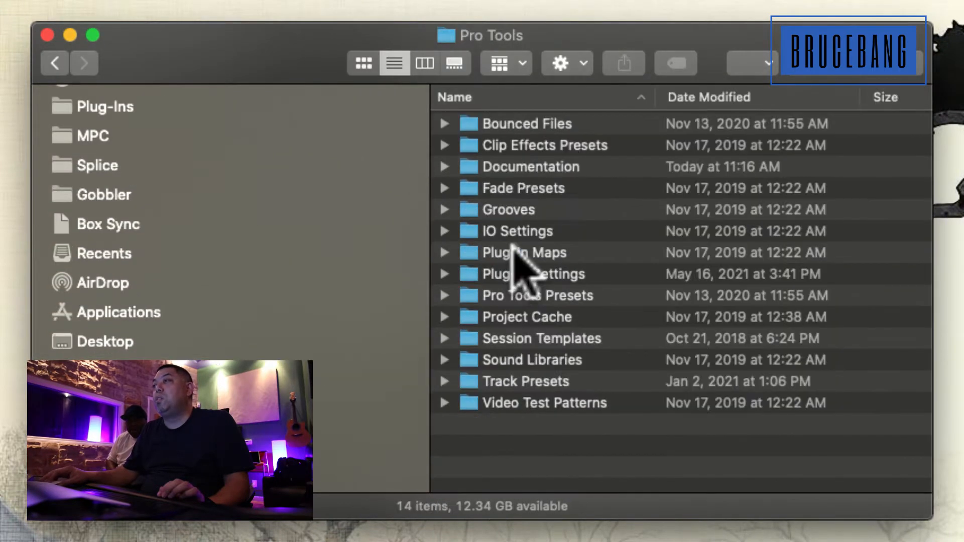
Step: Reveal the Auto-Tune EFX preset files under Plug-In Settings and browse through them
{"action": "left_click", "coordinate": [526, 381]}
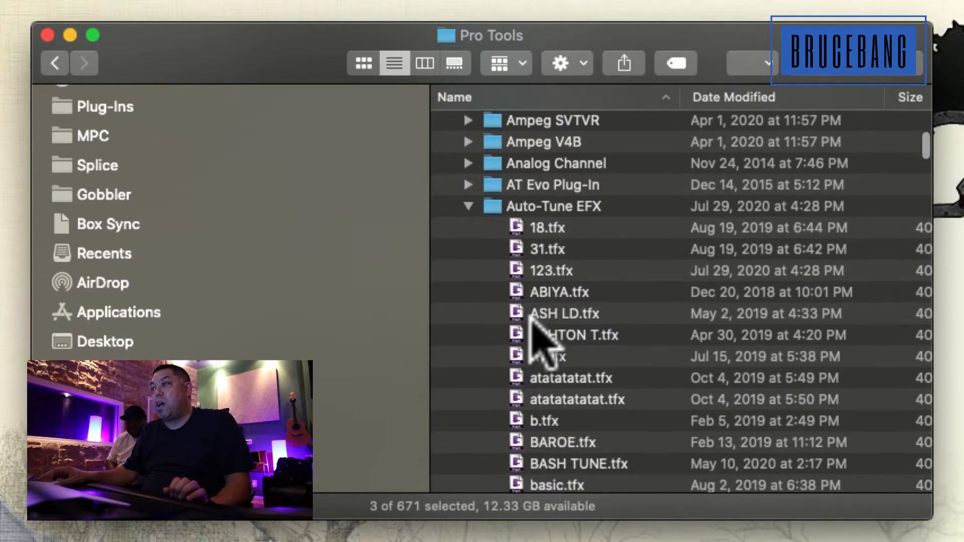
{"action": "scroll", "scroll_direction": "down", "scroll_amount": 3}
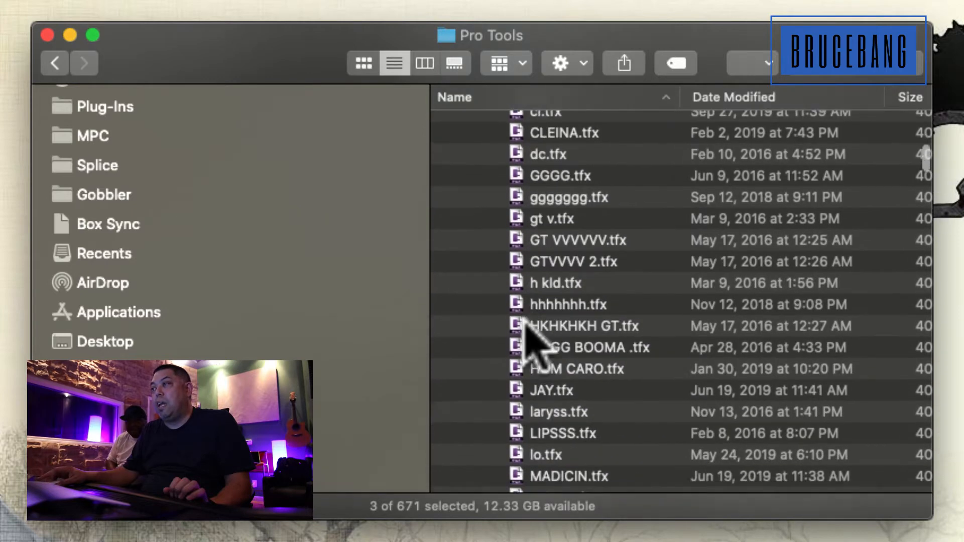
{"action": "scroll", "scroll_direction": "up", "scroll_amount": 3}
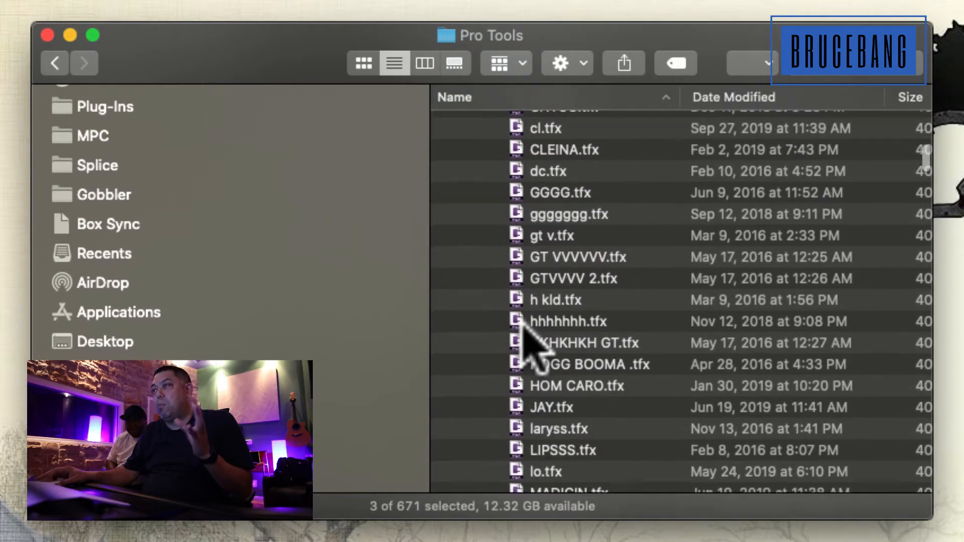
{"action": "scroll", "scroll_direction": "up", "scroll_amount": 3}
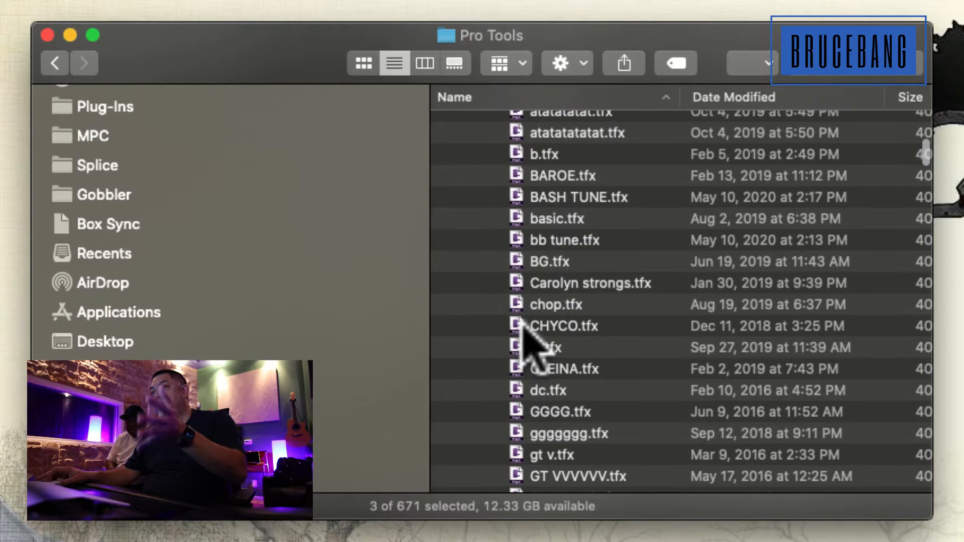
{"action": "scroll", "scroll_direction": "up", "scroll_amount": 3}
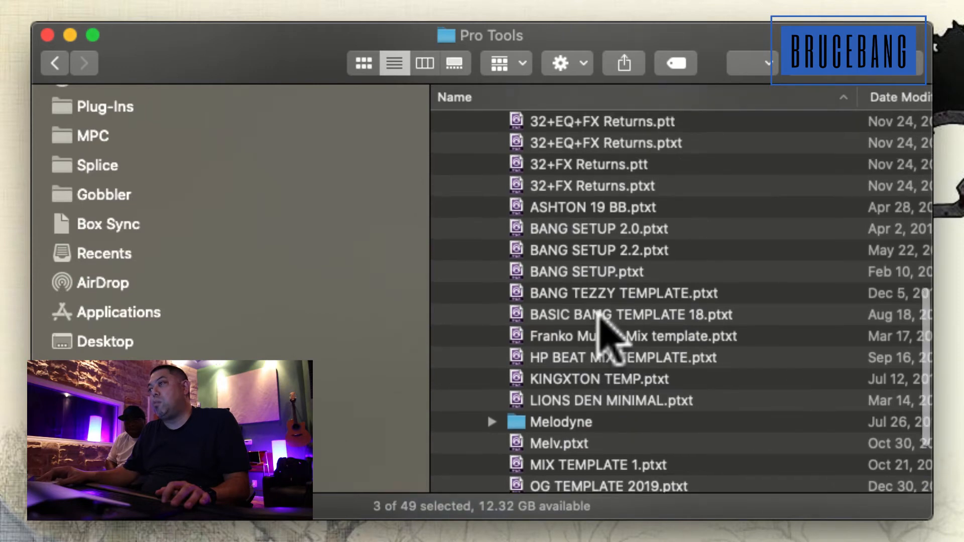
Step: Scroll the list to view the Record+Mix .ptxt session template files
{"action": "scroll", "scroll_direction": "up", "scroll_amount": 3}
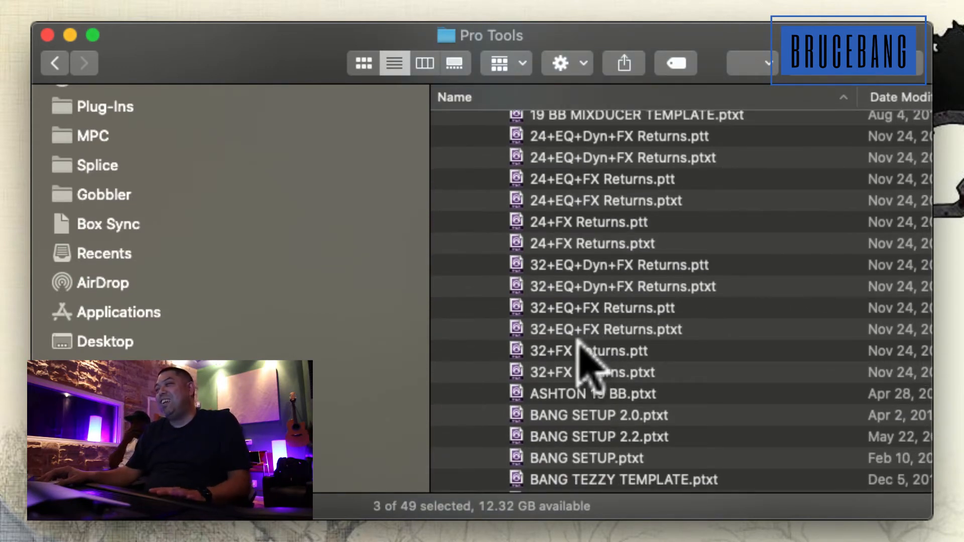
{"action": "scroll", "scroll_direction": "up", "scroll_amount": 3}
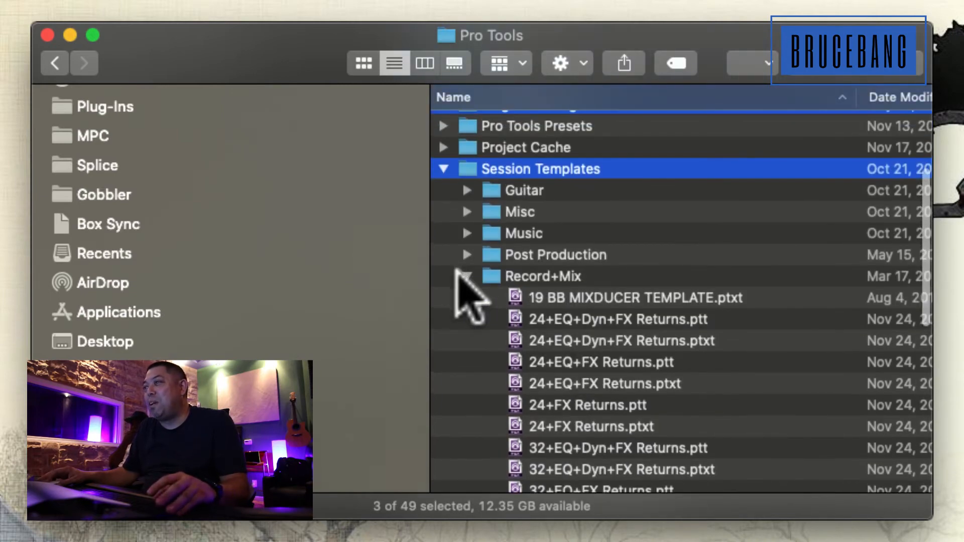